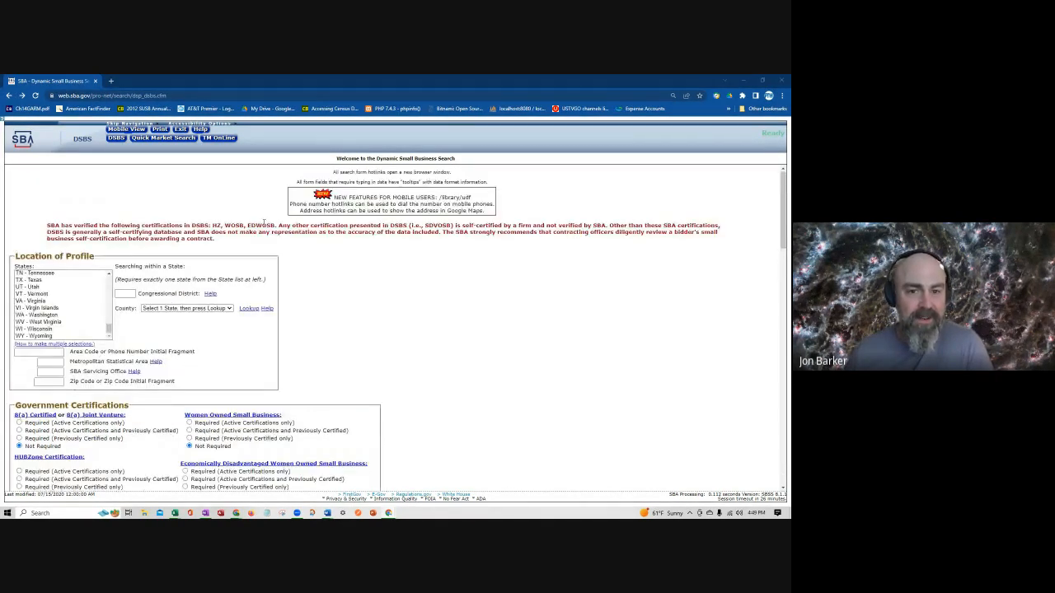
Choose LA - Louisiana as the state in the business location criteria
scroll("down", 3)
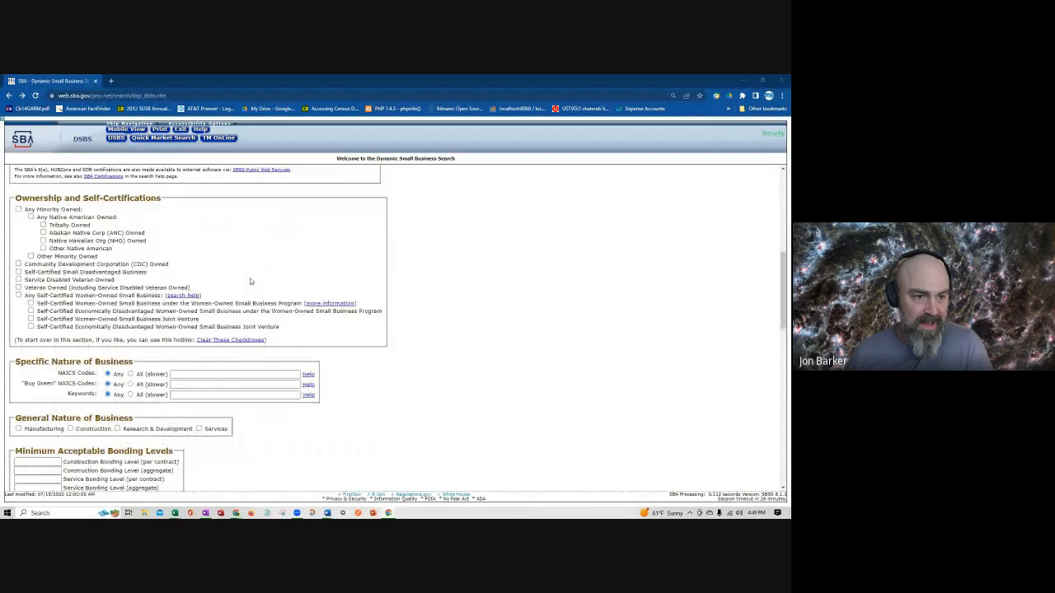
scroll("up", 3)
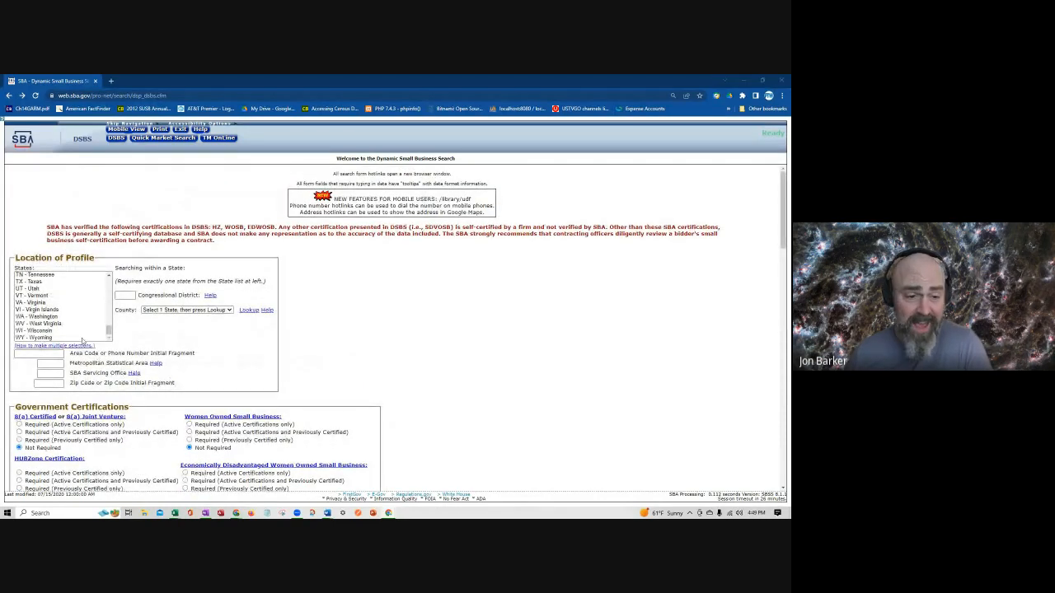
left_click(20, 425)
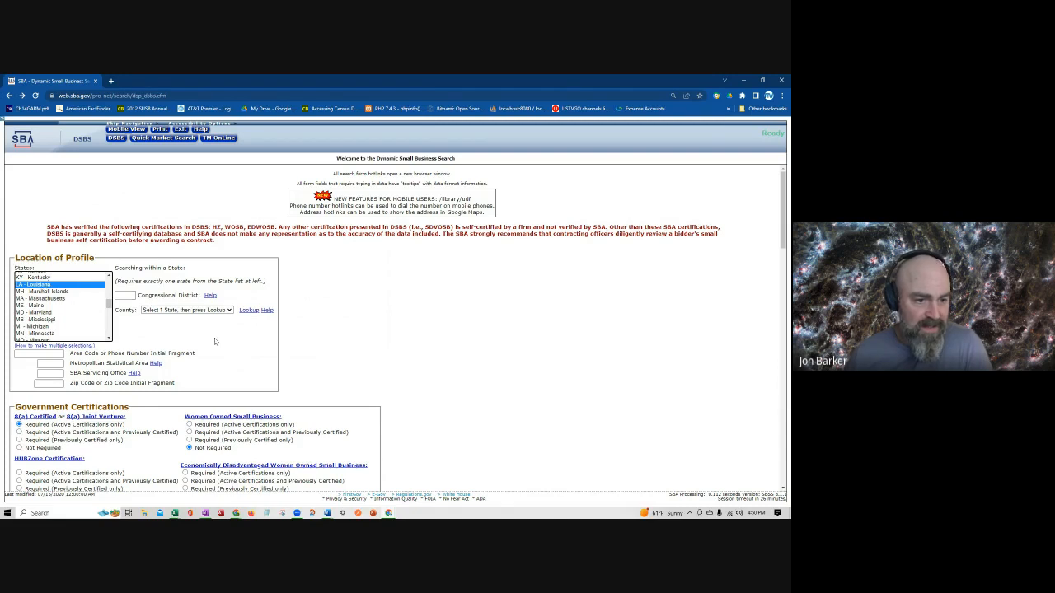
scroll("down", 3)
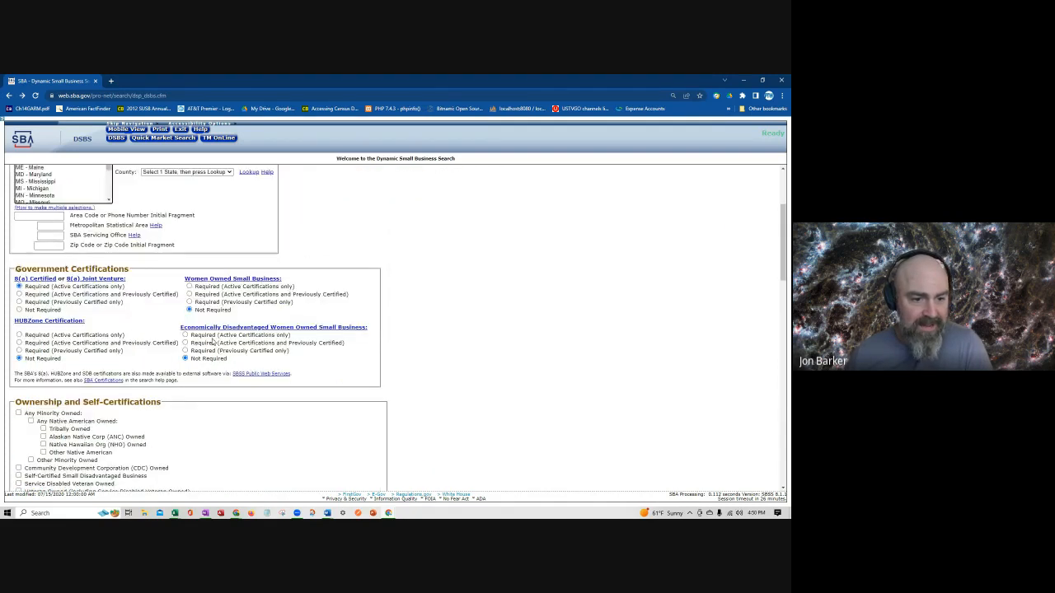
scroll("down", 3)
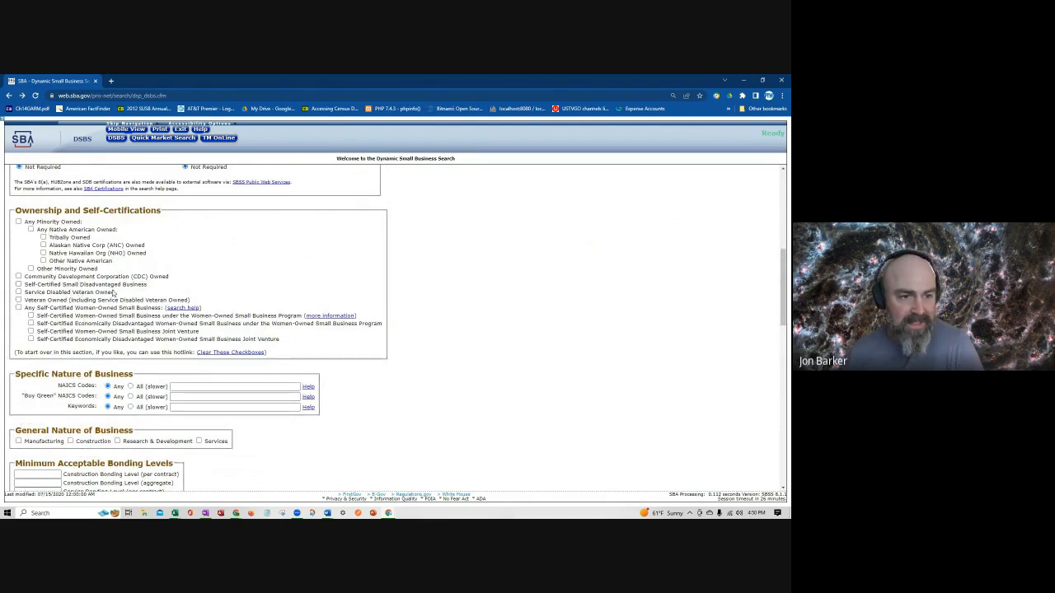
scroll("down", 3)
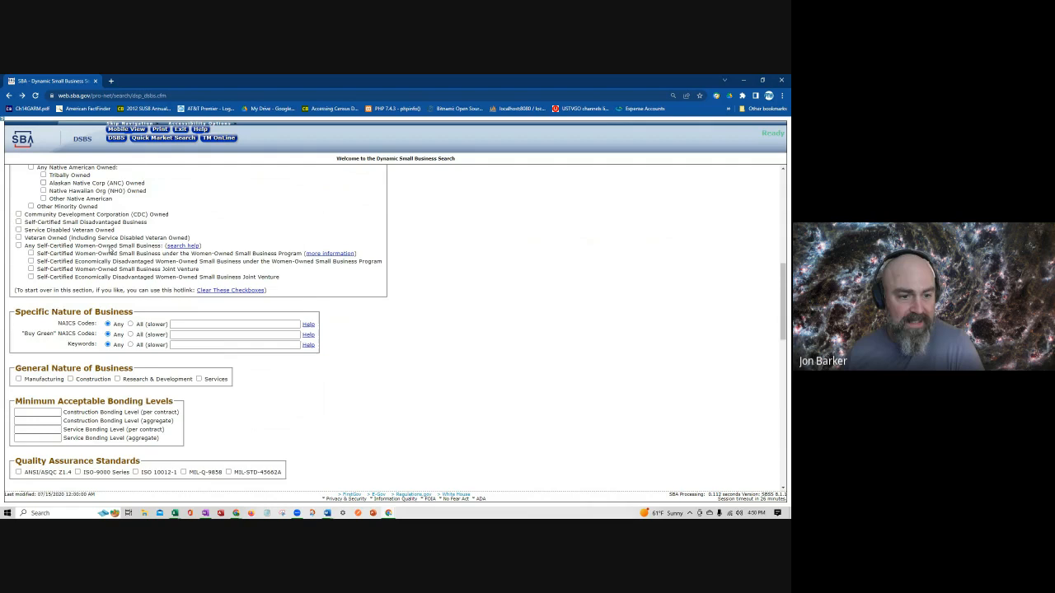
scroll("down", 3)
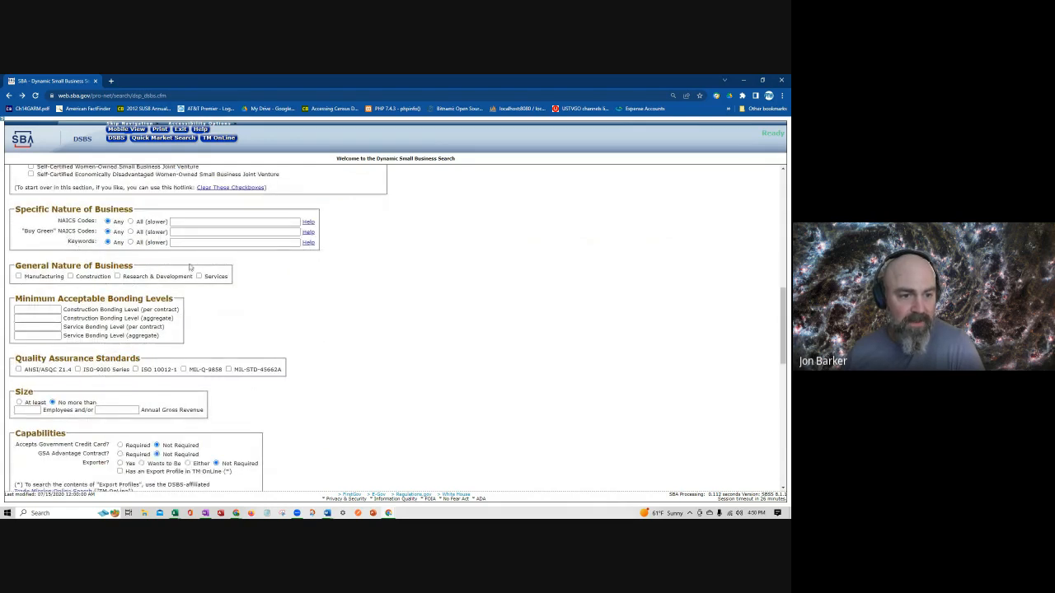
scroll("down", 3)
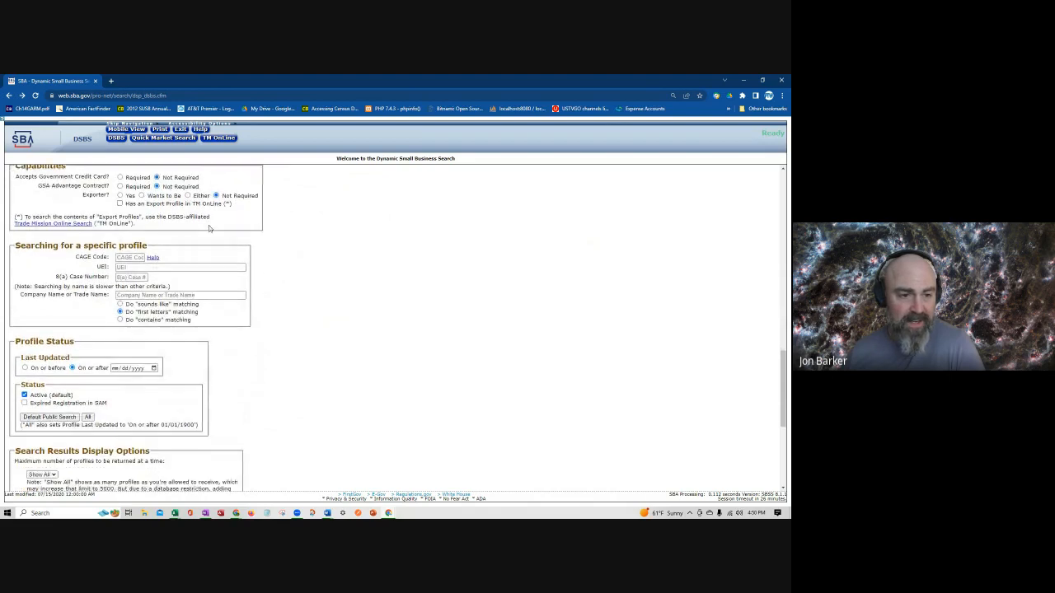
scroll("down", 3)
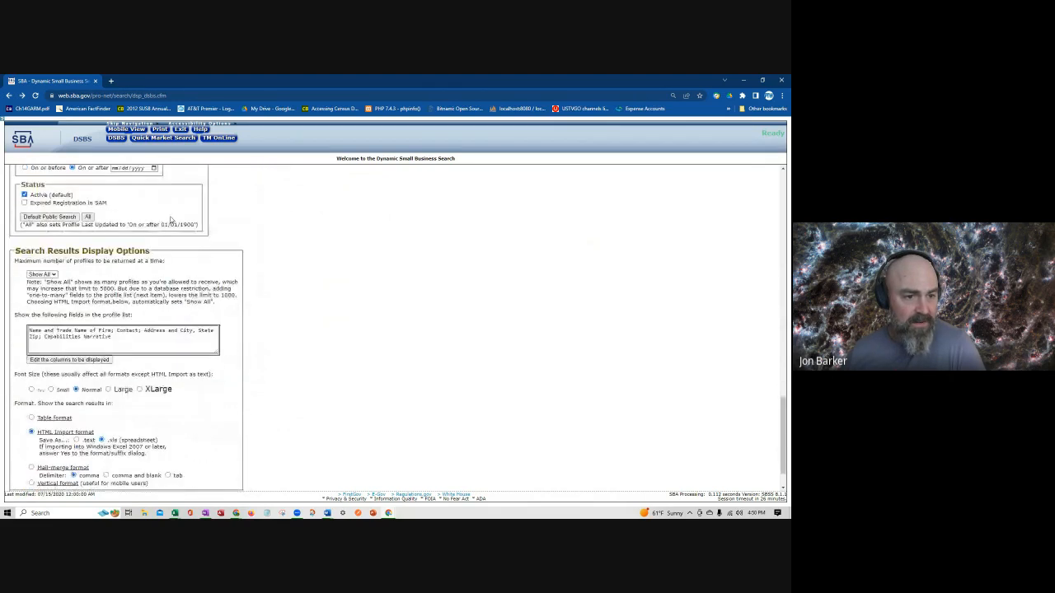
scroll("down", 3)
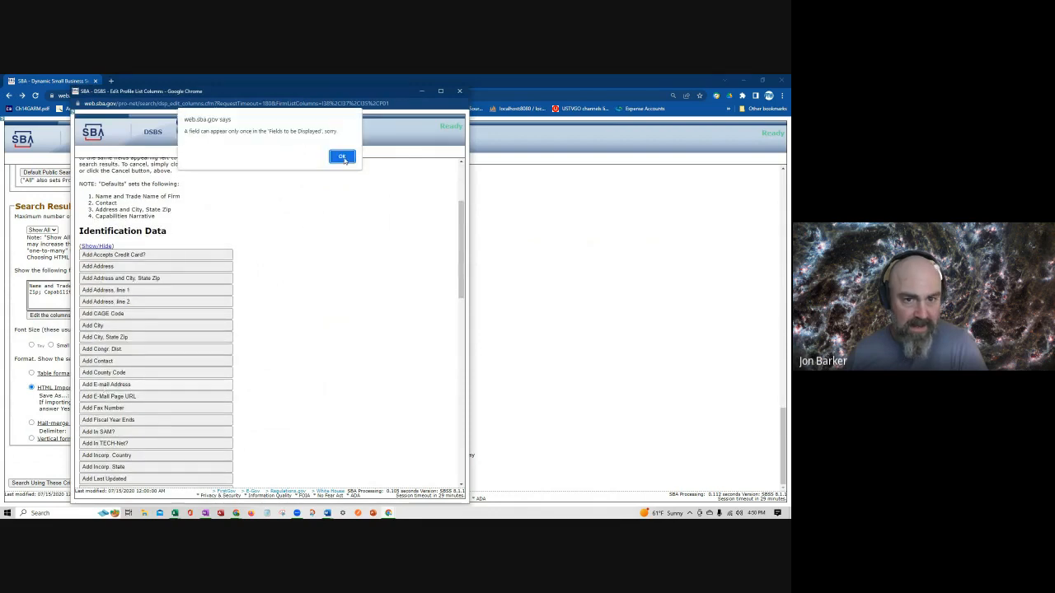
Acknowledge the duplicate-field alert after adding E-mail Address to the displayed columns
left_click(343, 157)
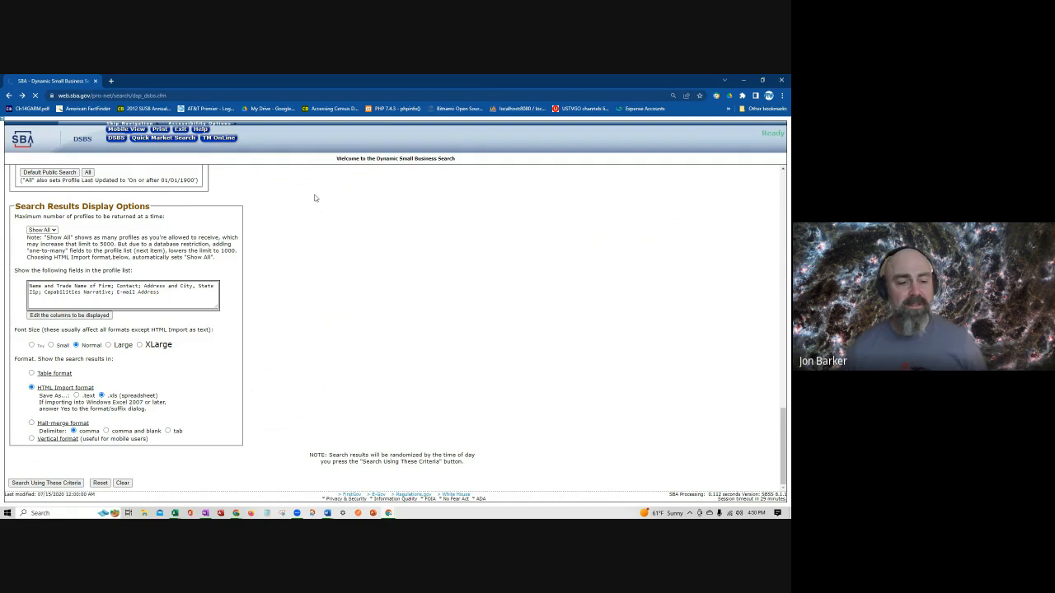
mouse_move(254, 205)
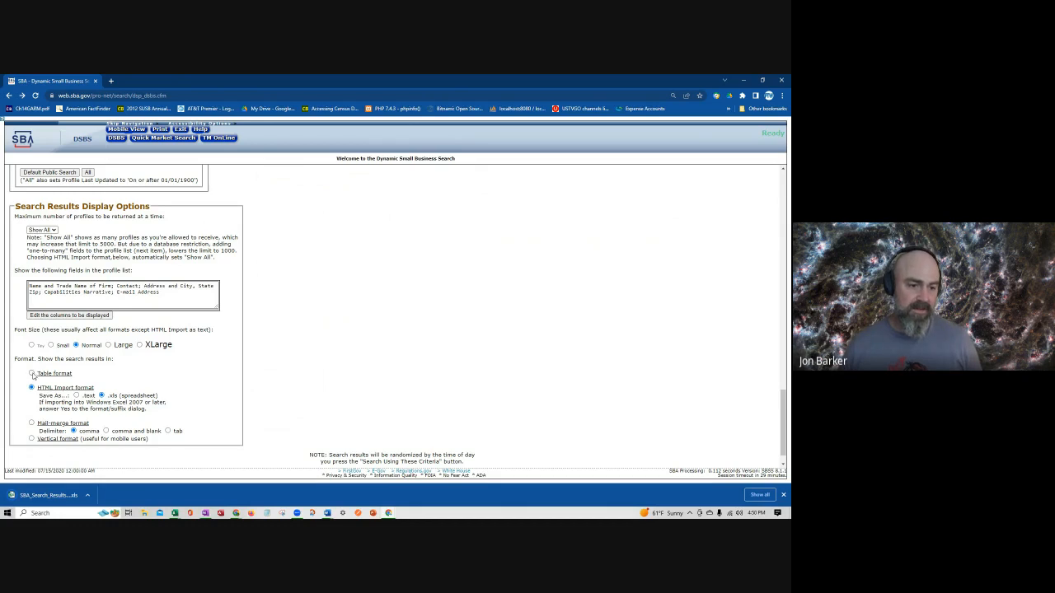
Switch the output to Table format and run the search again for an on-screen results table
left_click(33, 372)
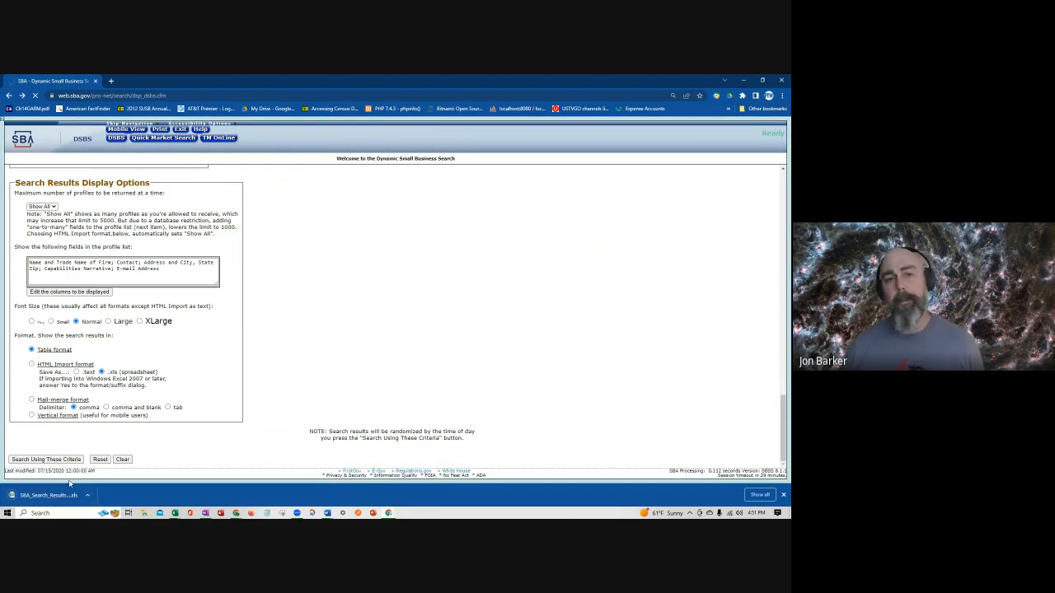
mouse_move(142, 244)
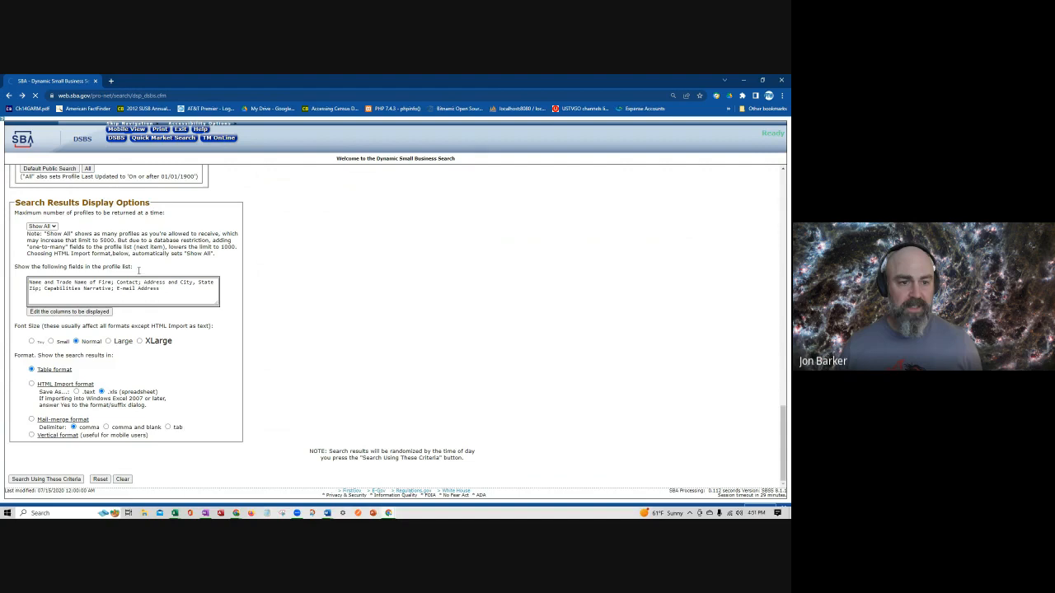
left_click(46, 478)
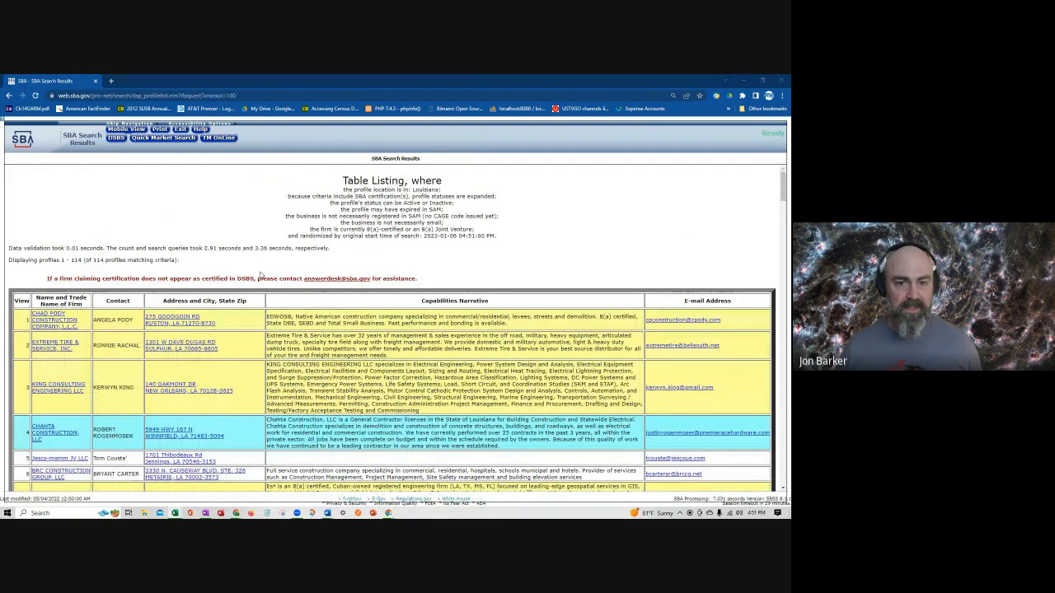
Review the Table Listing of Louisiana firms and open SBA_Search_Results.xls despite Excel's format warning
scroll("down", 3)
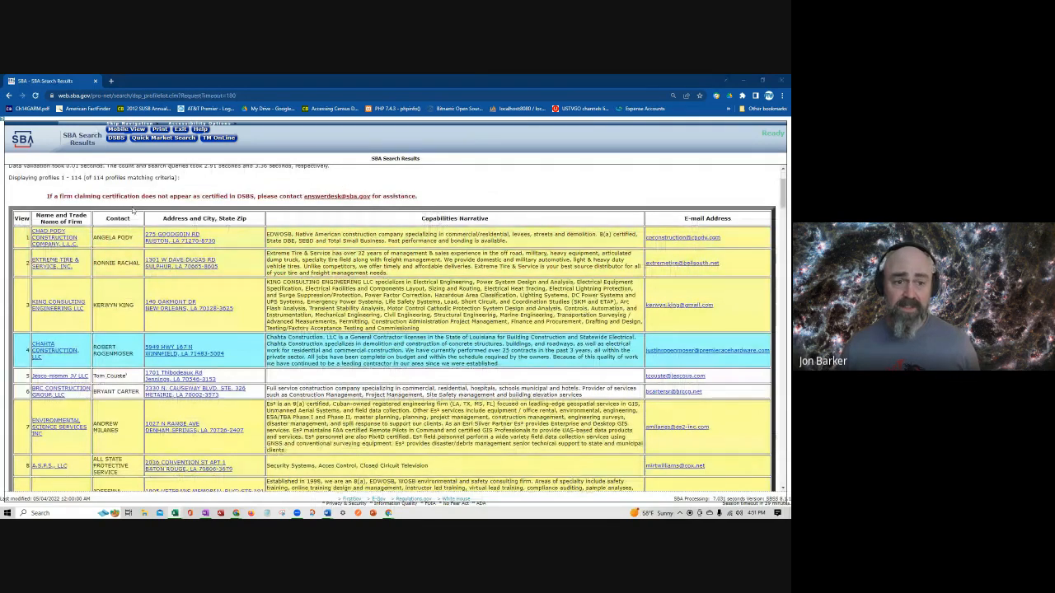
scroll("down", 3)
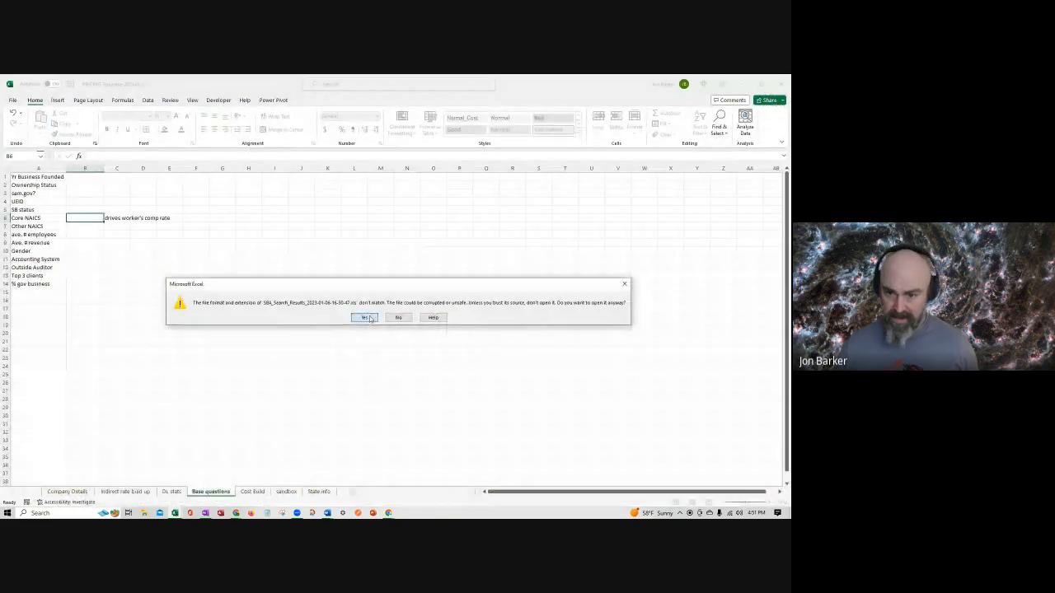
left_click(363, 319)
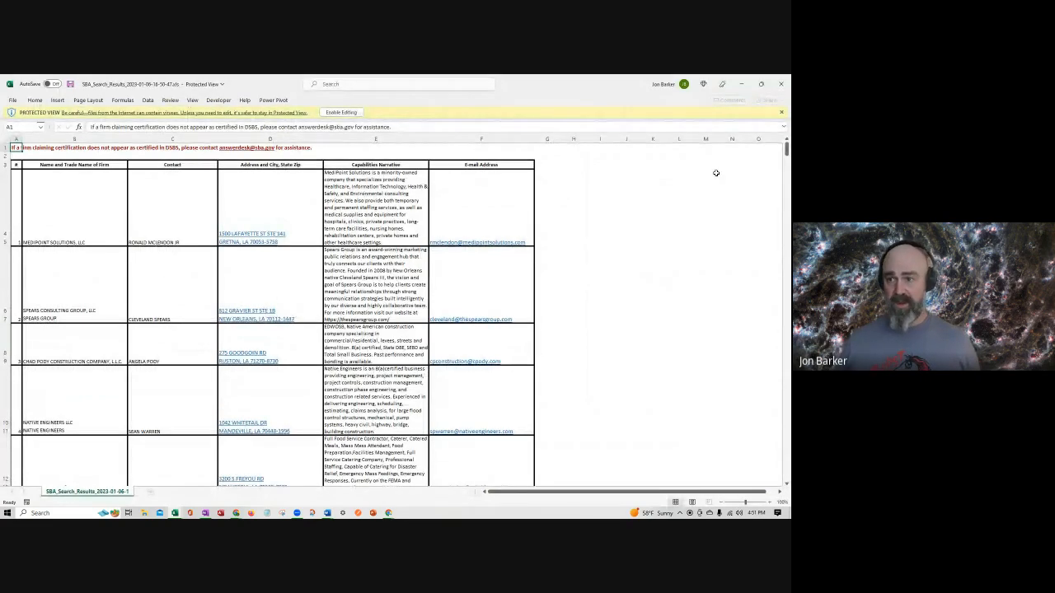
Browse the SBA_Search_Results workbook and inspect the first firm's full name
scroll("down", 3)
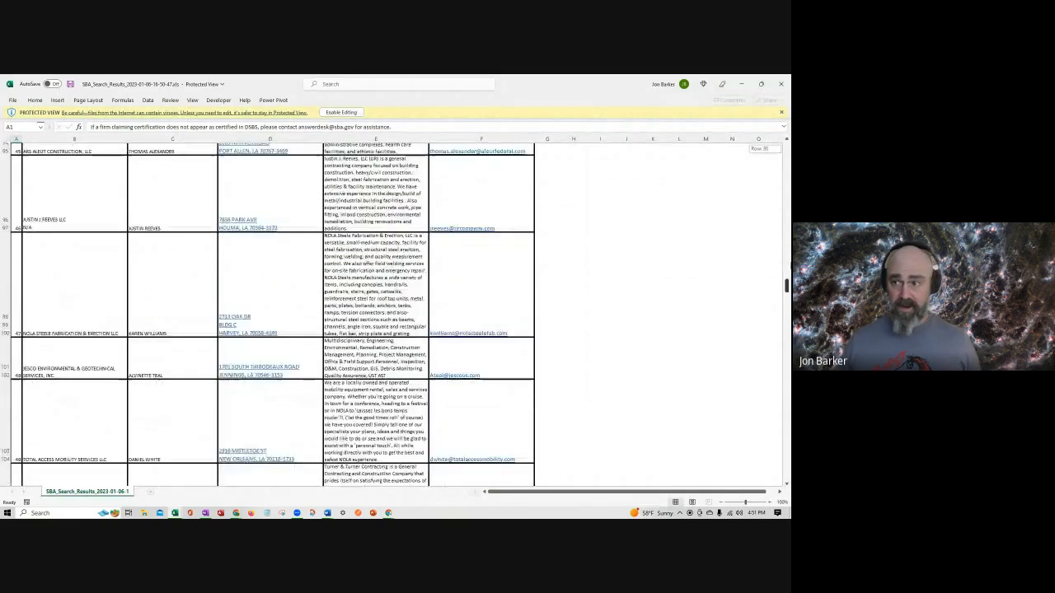
scroll("up", 3)
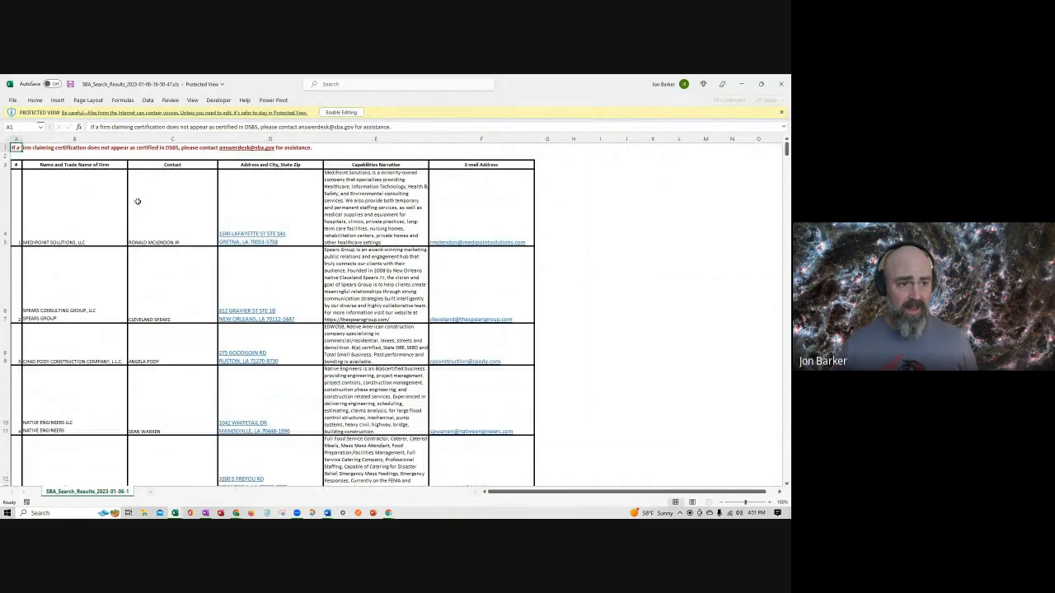
left_click(53, 206)
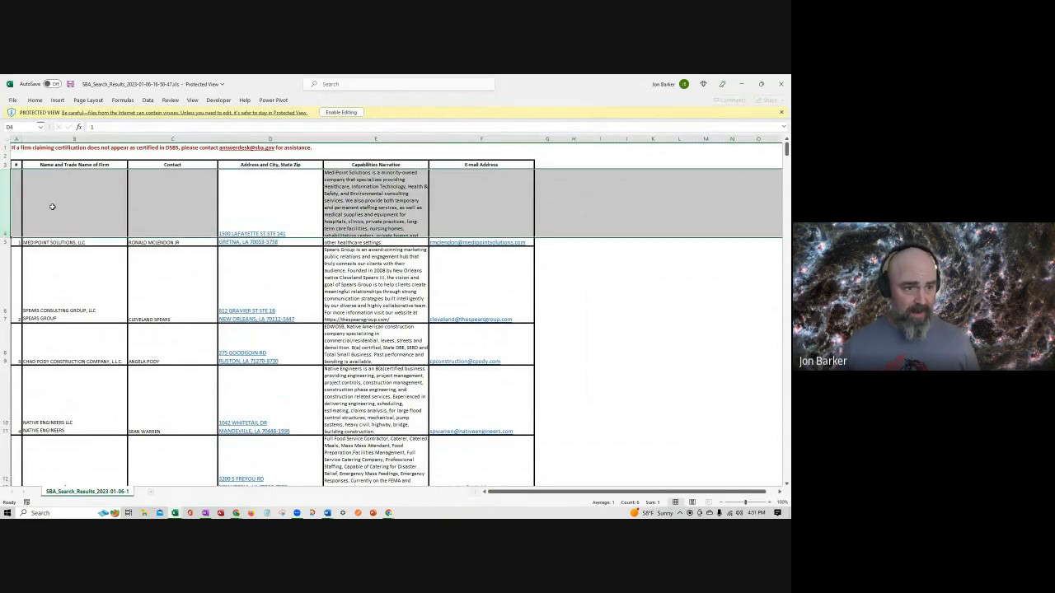
left_click(73, 208)
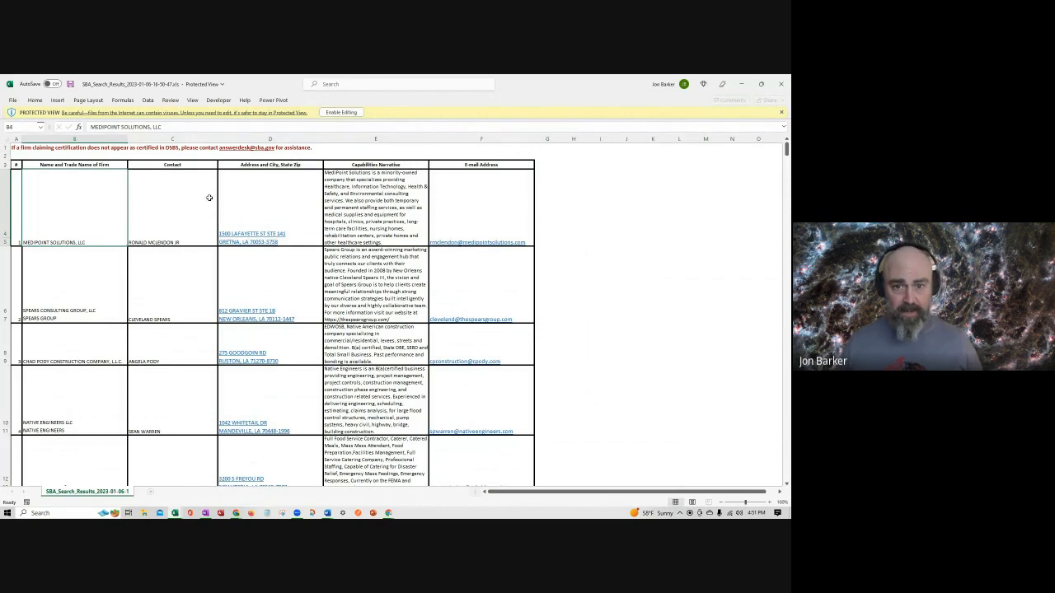